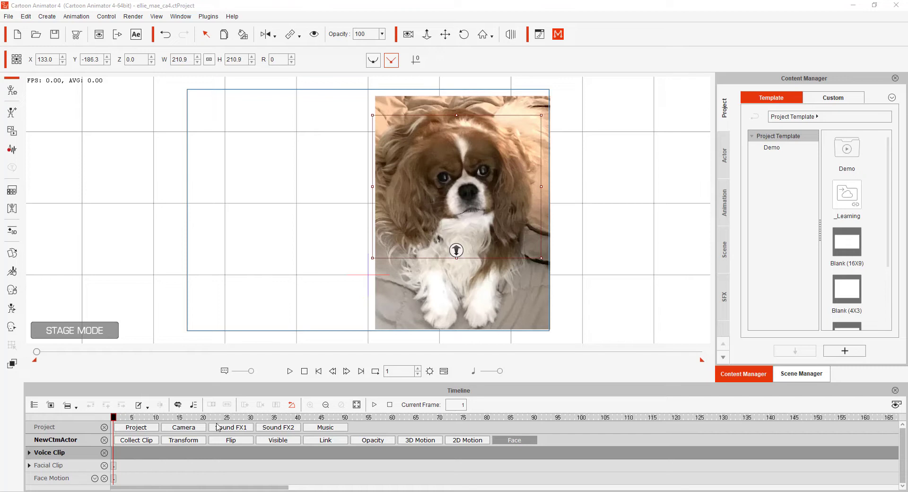
{"action": "mouse_move", "coordinate": [876, 346]}
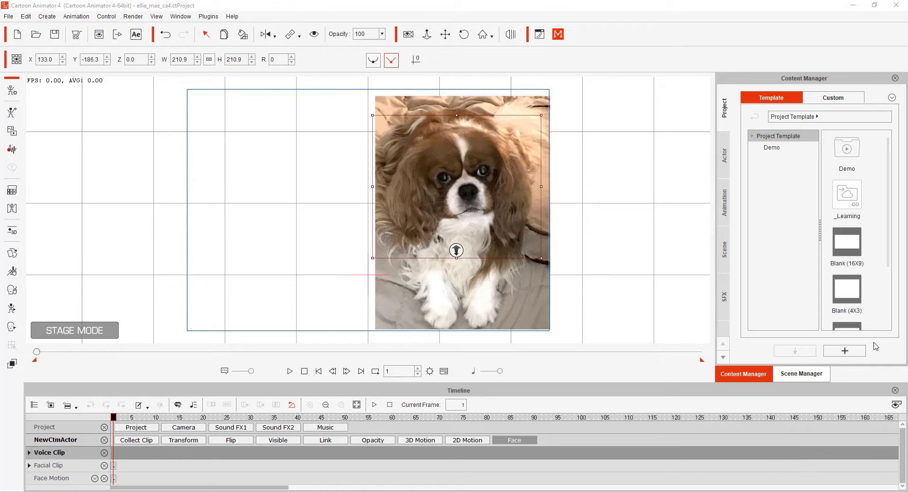
{"action": "mouse_move", "coordinate": [387, 322]}
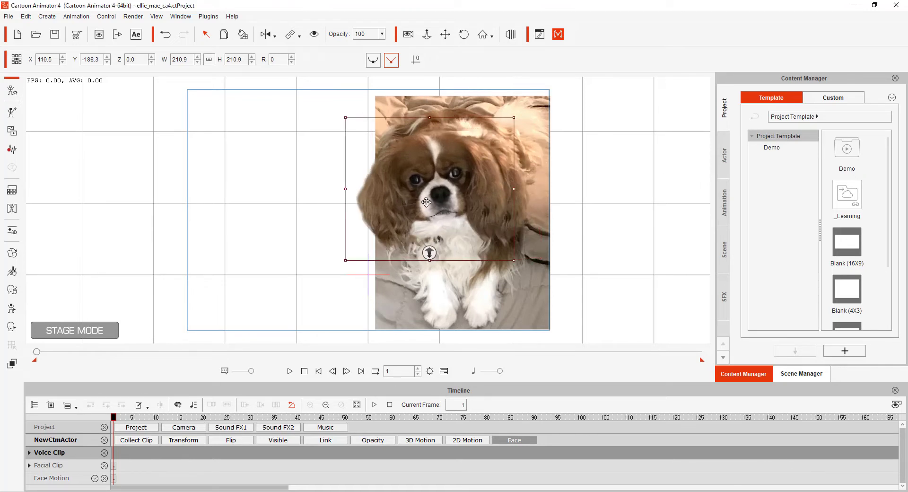
Drag the dog's head left, then back into place to test the puppet.
{"action": "left_click_drag", "start_coordinate": [429, 191], "coordinate": [379, 191]}
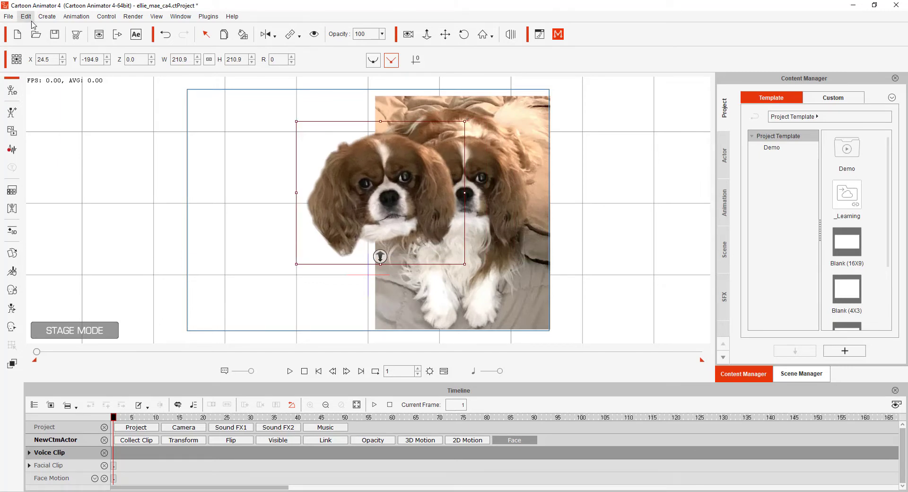
{"action": "mouse_move", "coordinate": [47, 16]}
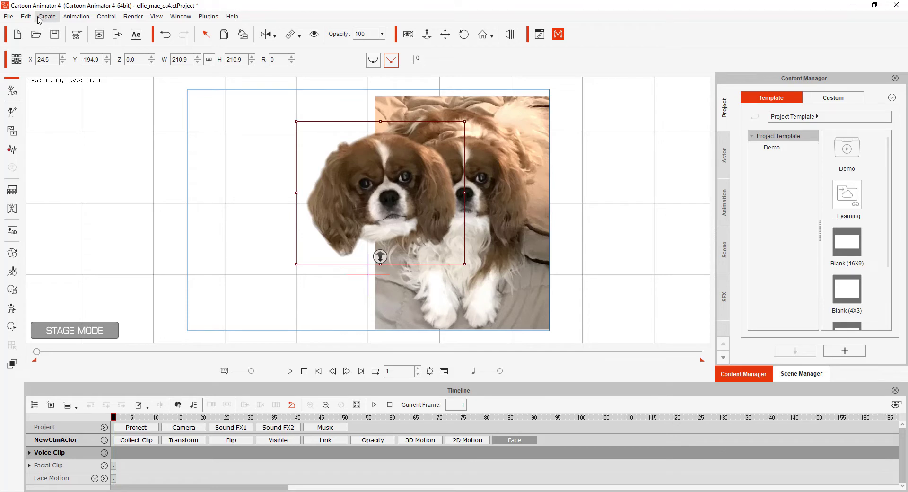
{"action": "left_click_drag", "start_coordinate": [380, 191], "coordinate": [473, 203]}
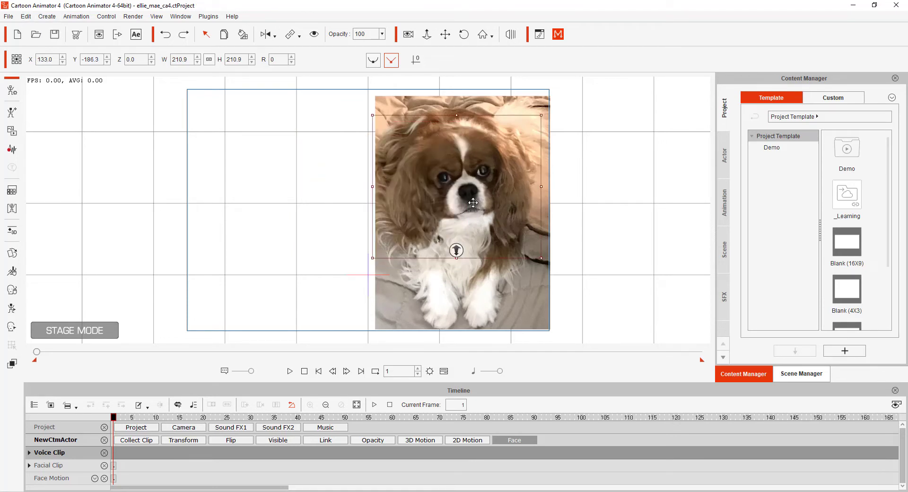
{"action": "mouse_move", "coordinate": [473, 195]}
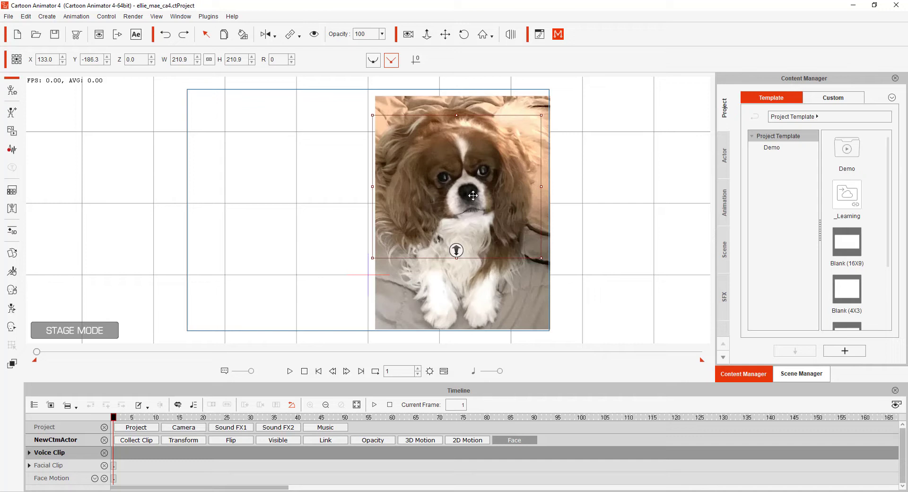
{"action": "mouse_move", "coordinate": [598, 124]}
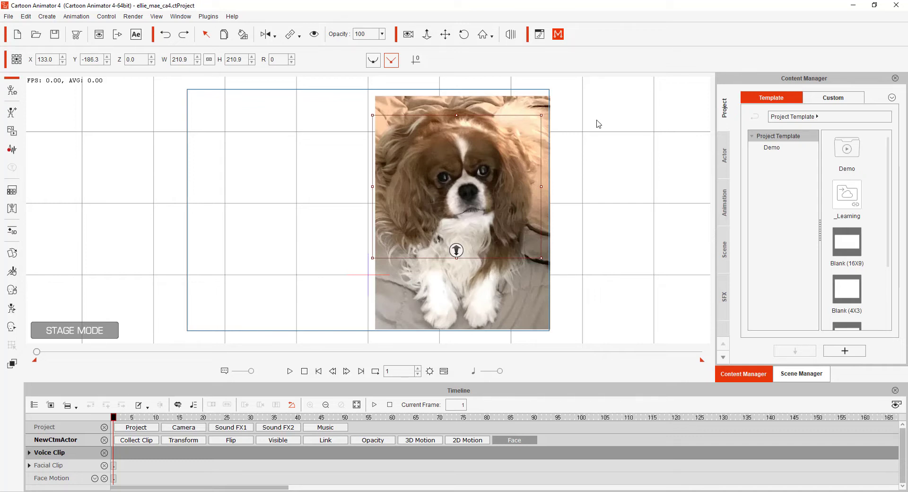
{"action": "mouse_move", "coordinate": [595, 117]}
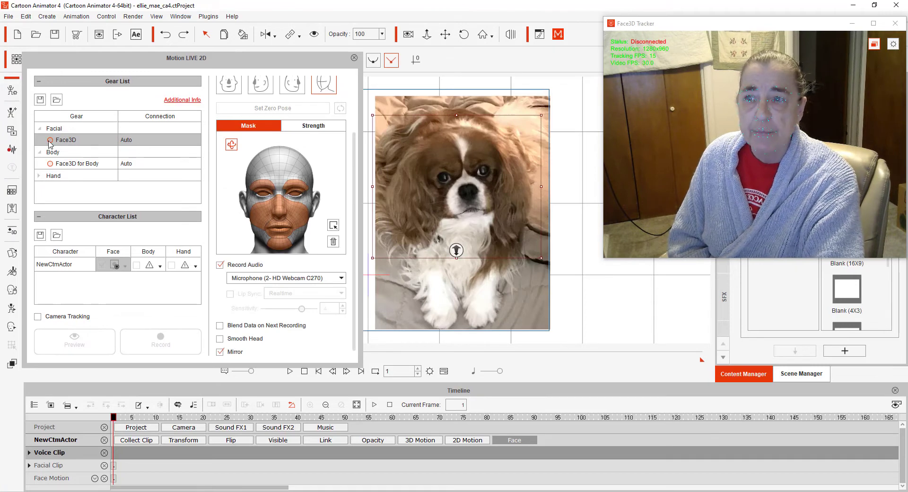
Connect the Face3D tracker, arm recording, and start capturing face motion and voice.
{"action": "left_click", "coordinate": [49, 139]}
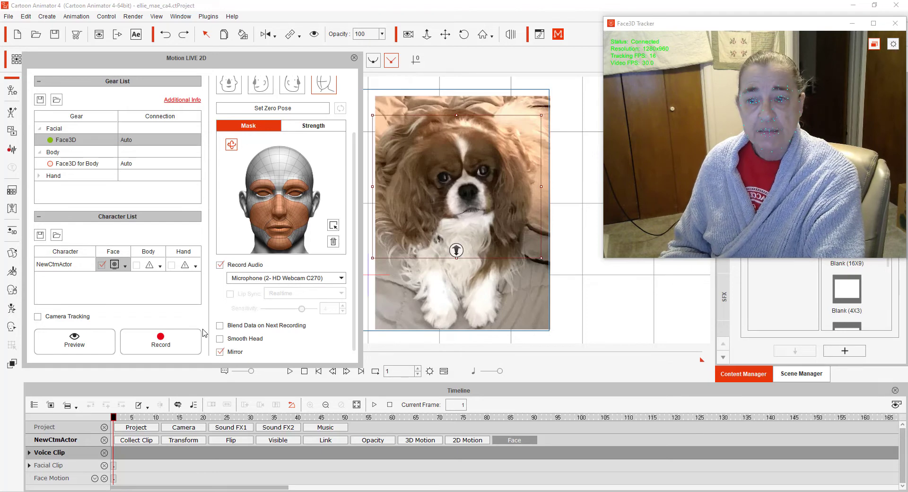
{"action": "left_click", "coordinate": [161, 341]}
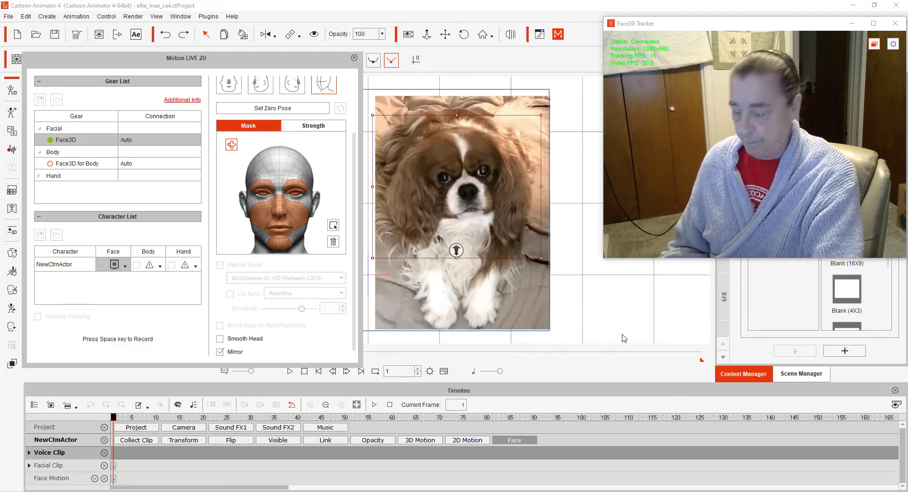
{"action": "key", "text": "space"}
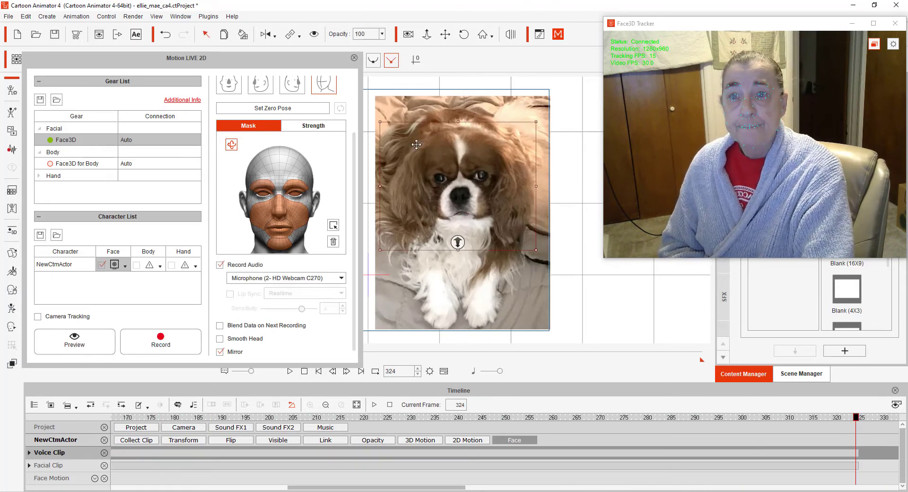
Close the Motion LIVE 2D panel and confirm disconnecting all tracking servers.
{"action": "left_click", "coordinate": [354, 58]}
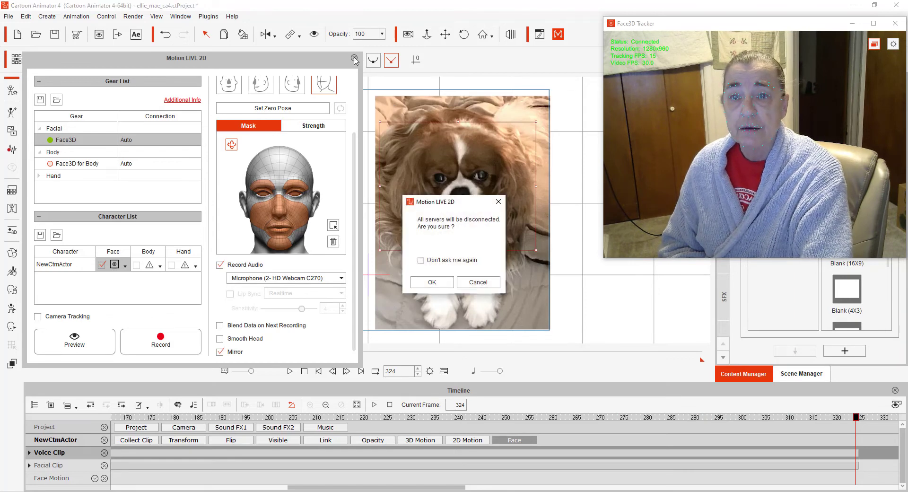
{"action": "left_click", "coordinate": [431, 283]}
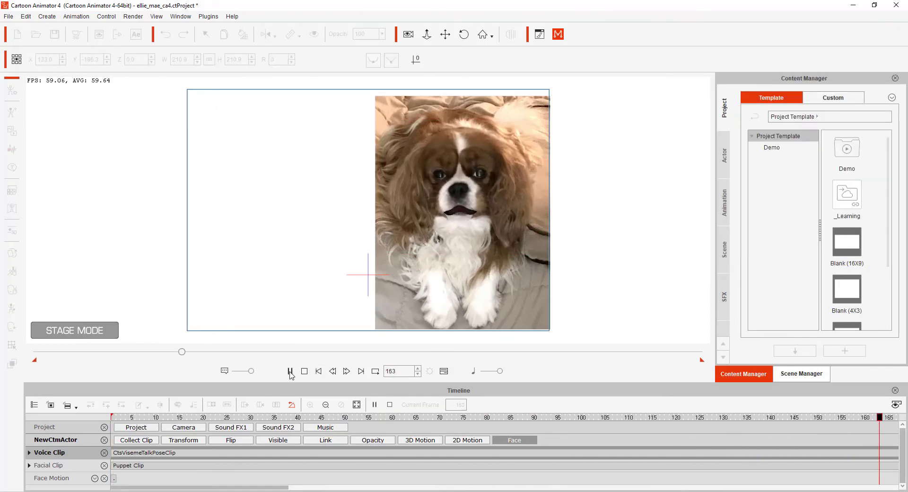
Stop the dog performance playback, rewinding to frame 1.
{"action": "left_click", "coordinate": [289, 371]}
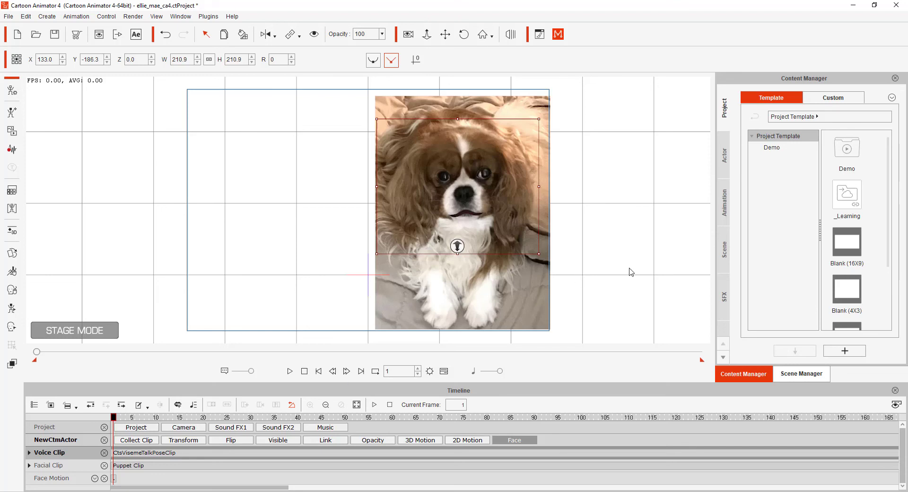
{"action": "mouse_move", "coordinate": [608, 256]}
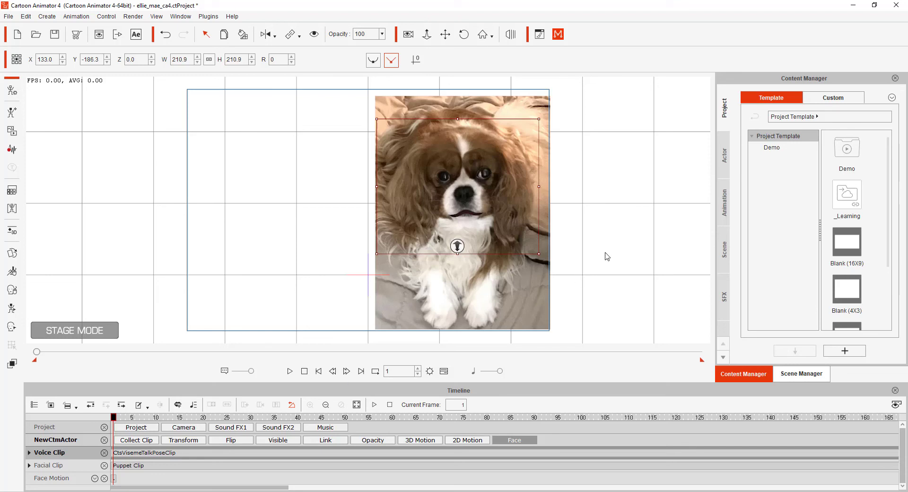
{"action": "mouse_move", "coordinate": [759, 49]}
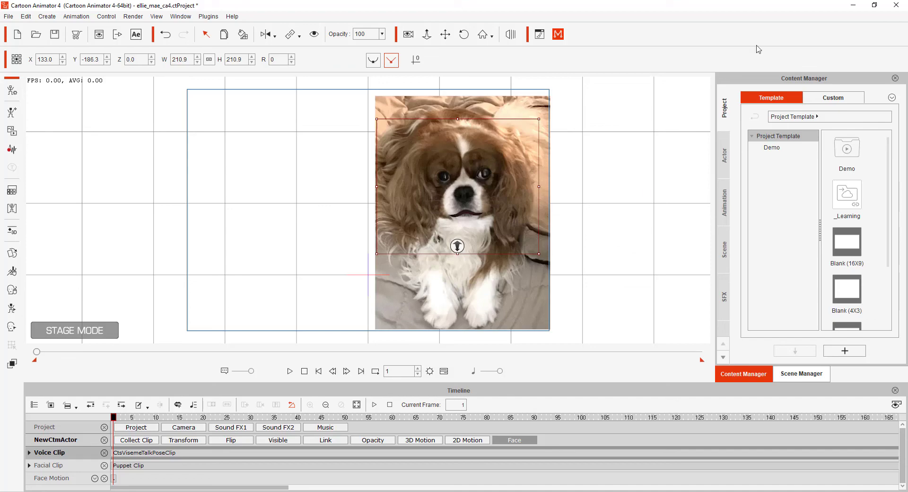